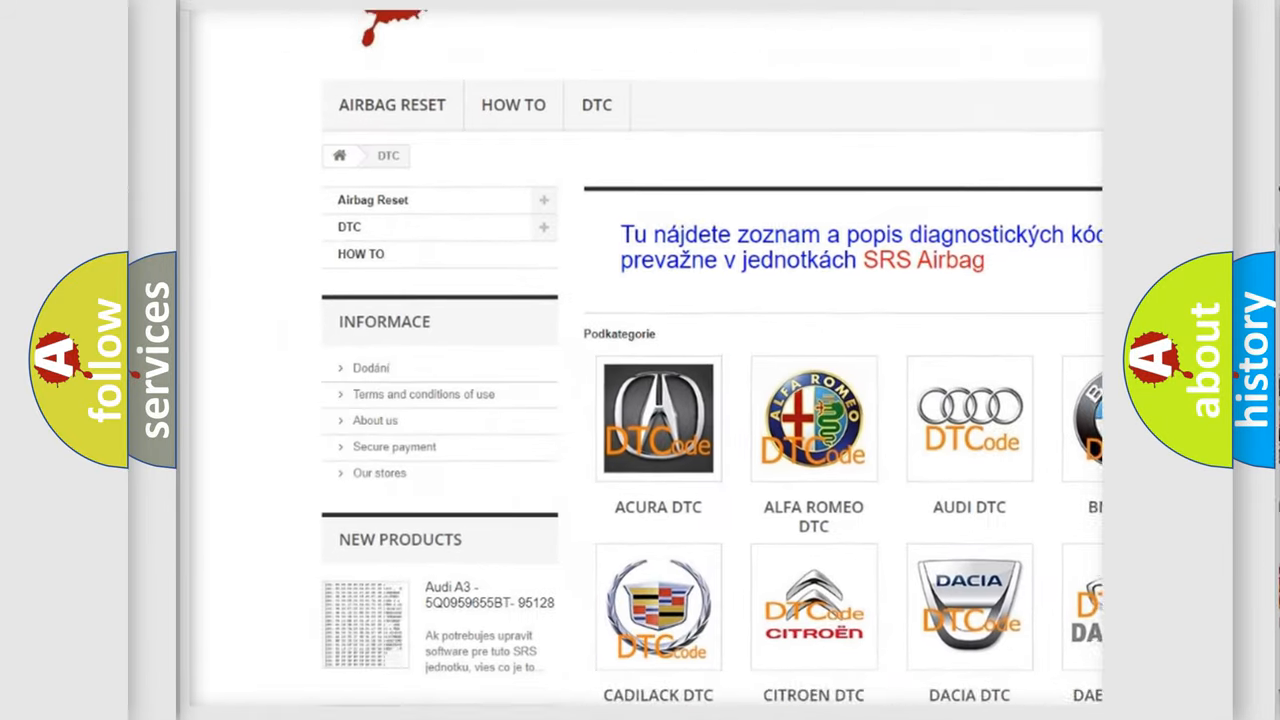
{"action": "scroll", "scroll_direction": "down", "scroll_amount": 3}
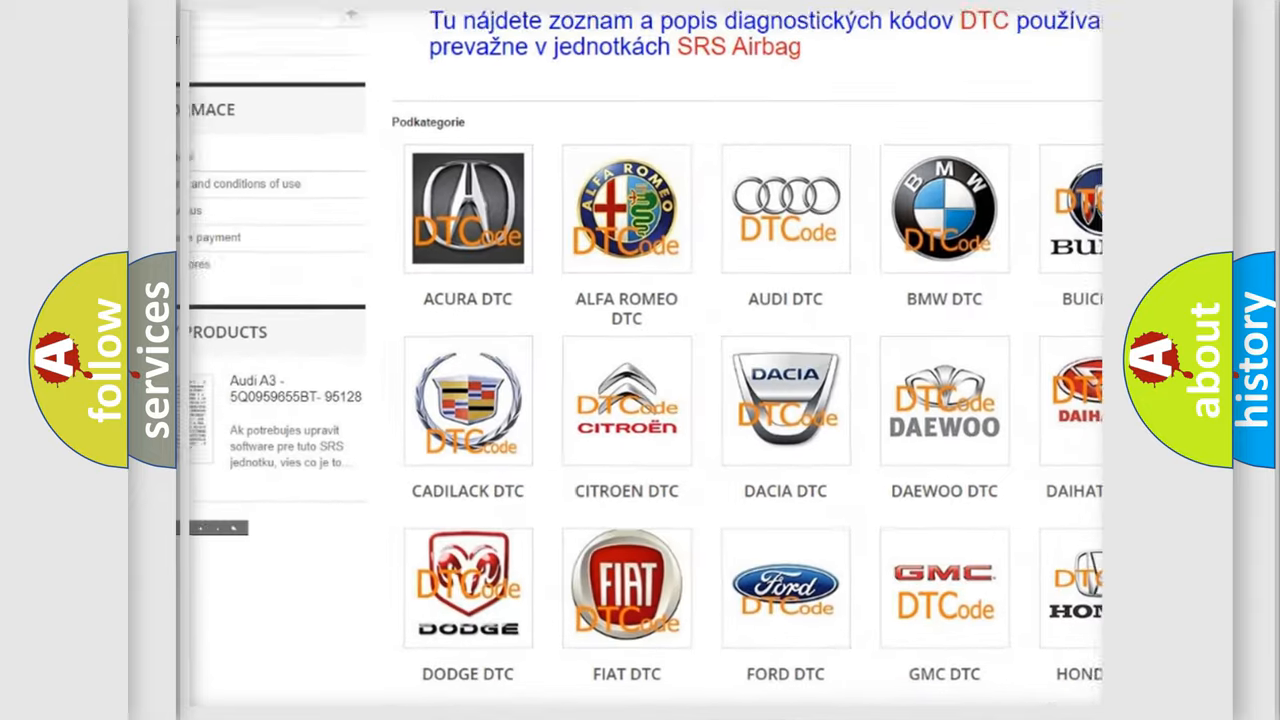
{"action": "scroll", "scroll_direction": "down", "scroll_amount": 3}
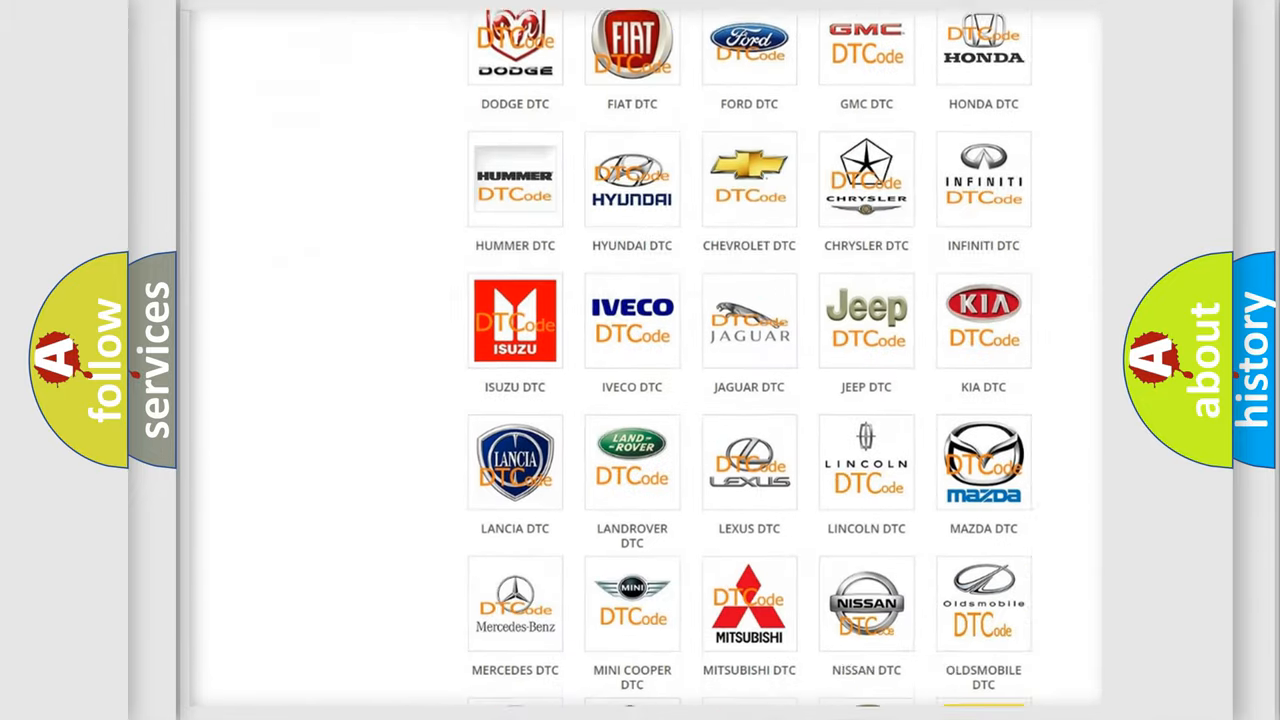
{"action": "scroll", "scroll_direction": "down", "scroll_amount": 3}
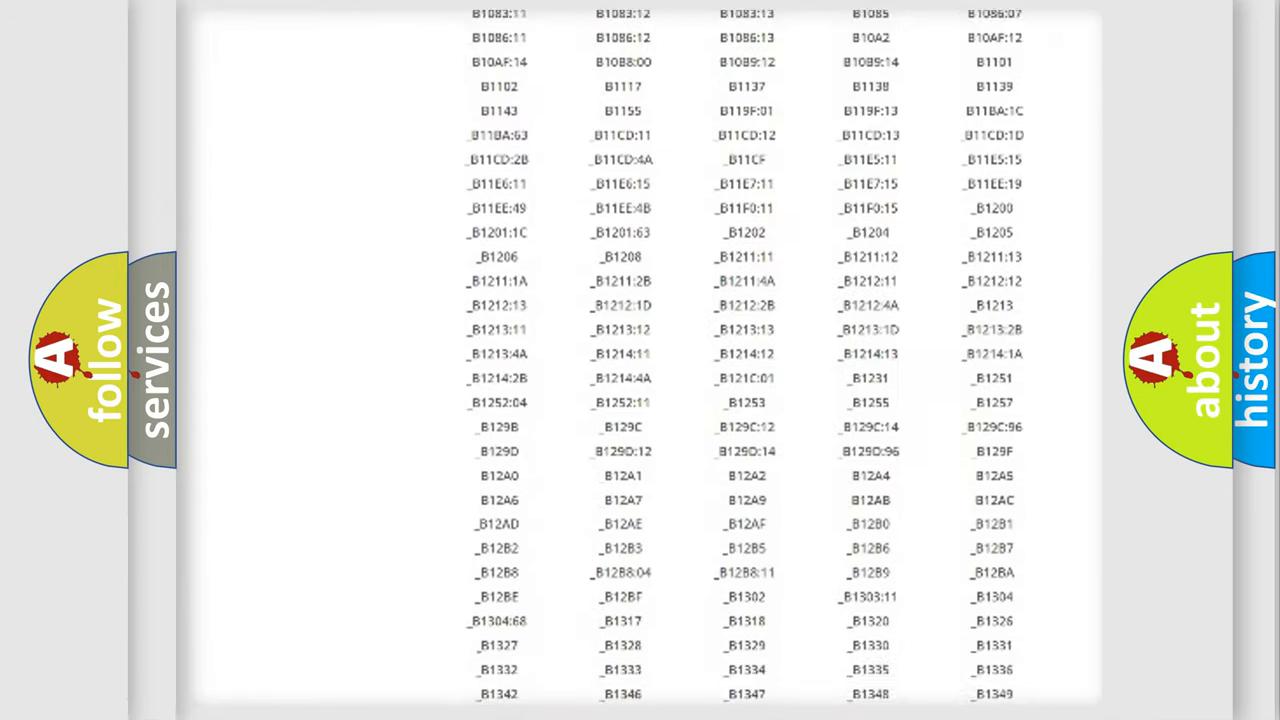
{"action": "scroll", "scroll_direction": "down", "scroll_amount": 3}
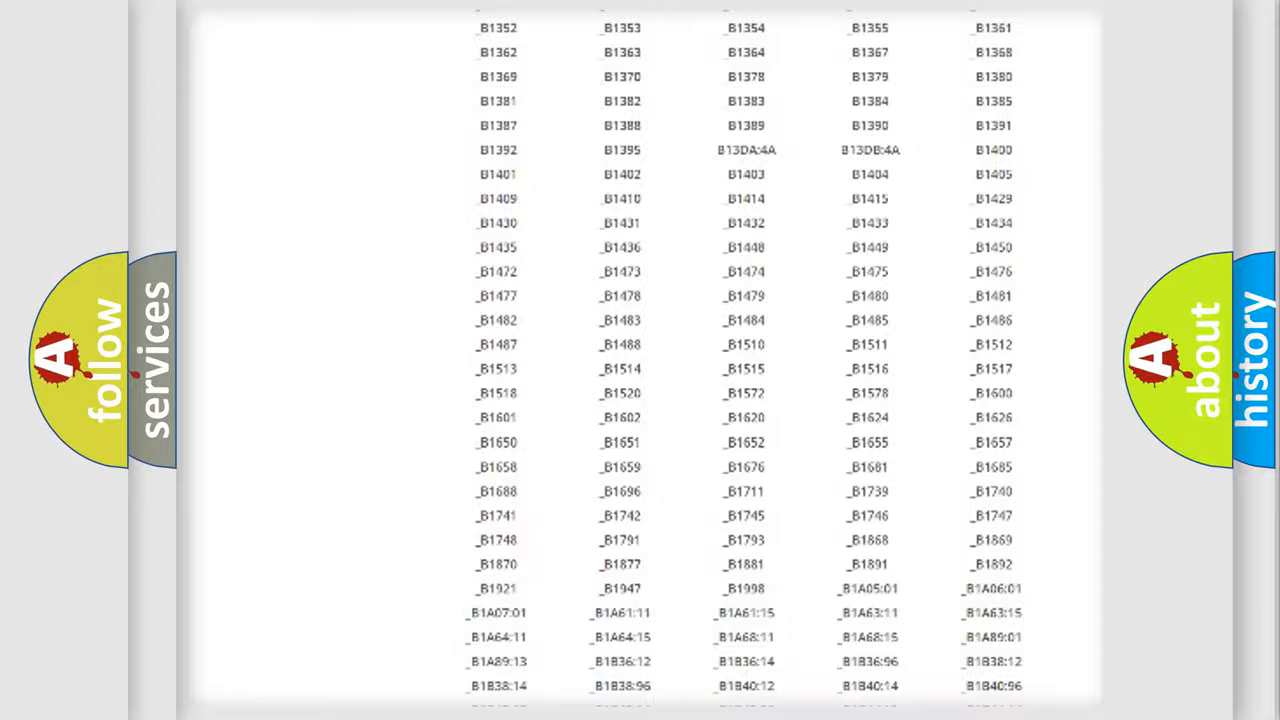